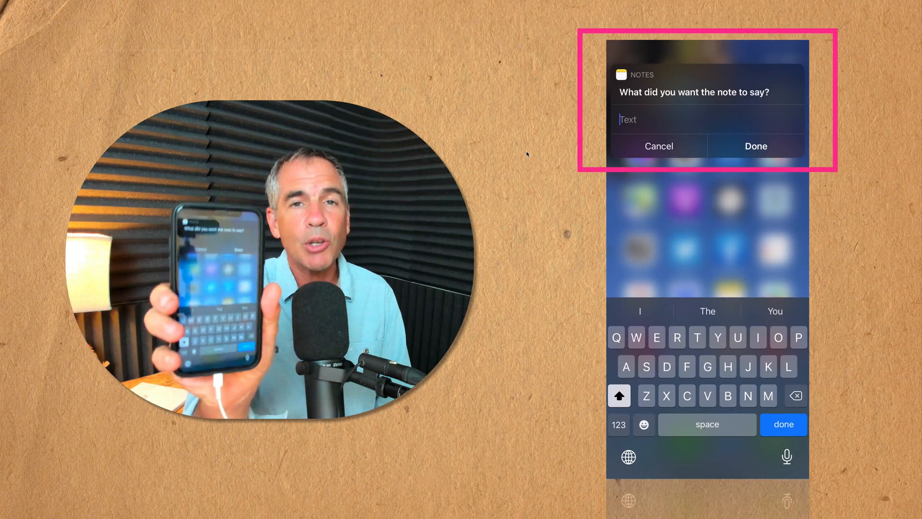
Dismiss the Notes prompt with Cancel, returning to the home screen
click(658, 146)
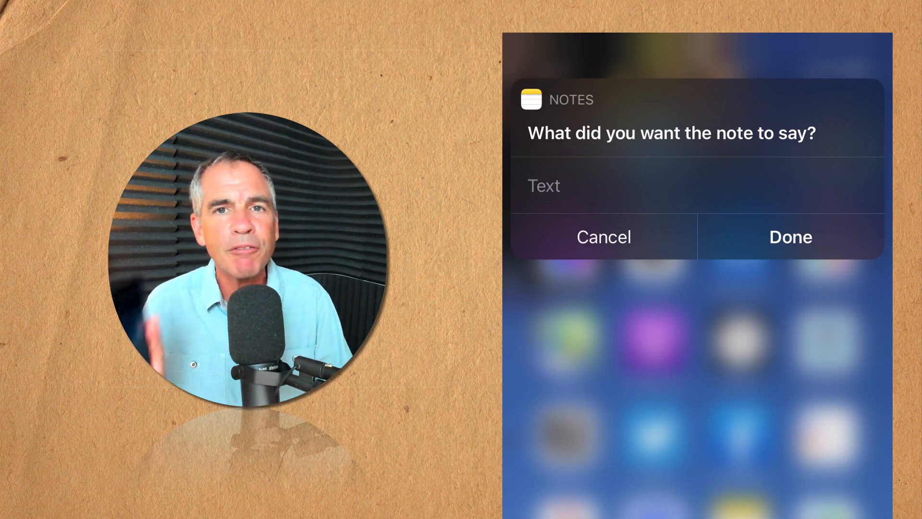
click(602, 236)
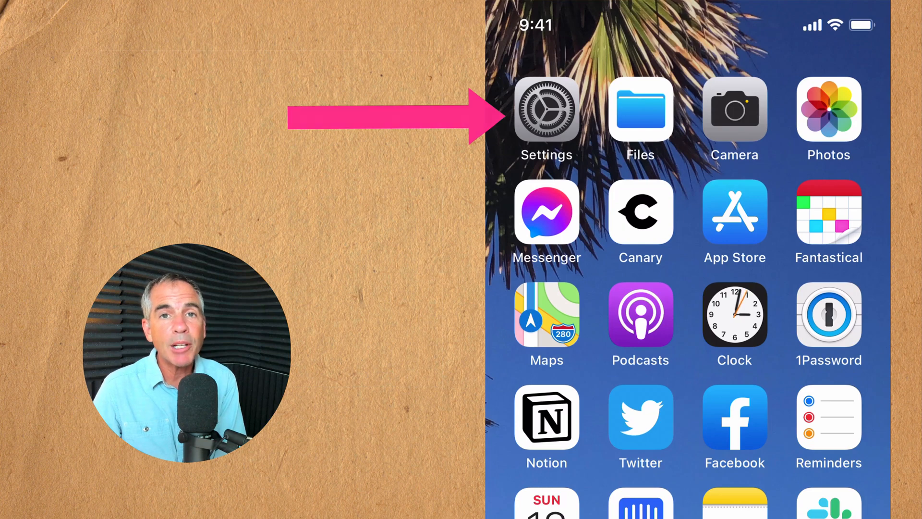
Go to Settings > Accessibility > Touch and scroll down to Back Tap
click(546, 111)
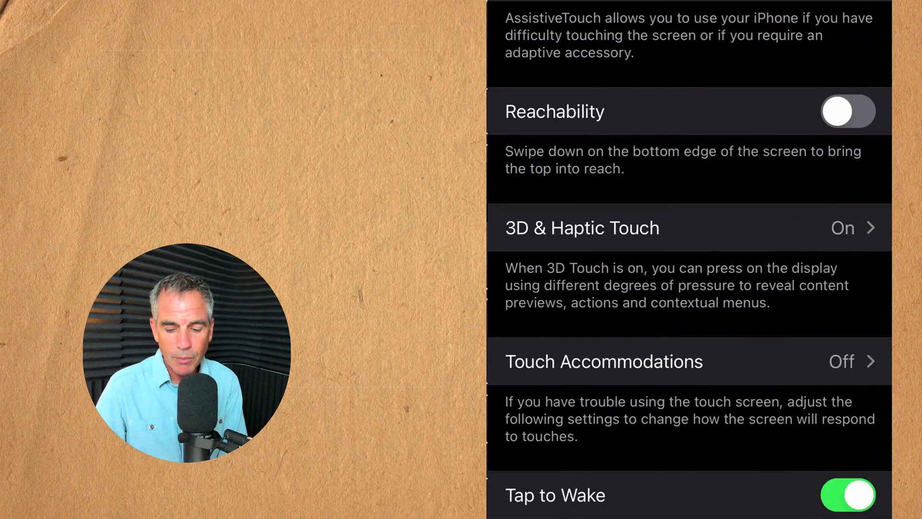
scroll(down, 3)
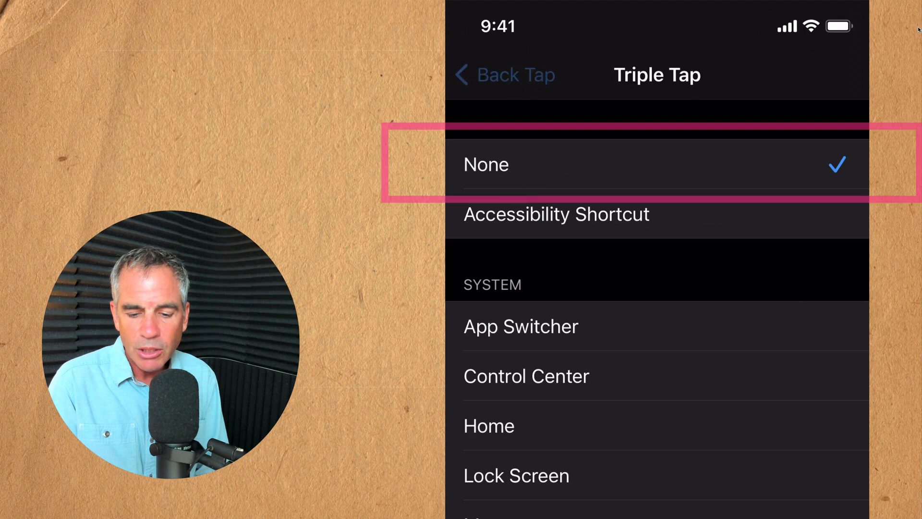
Return to Back Tap, then browse the action list for Double Tap
click(503, 75)
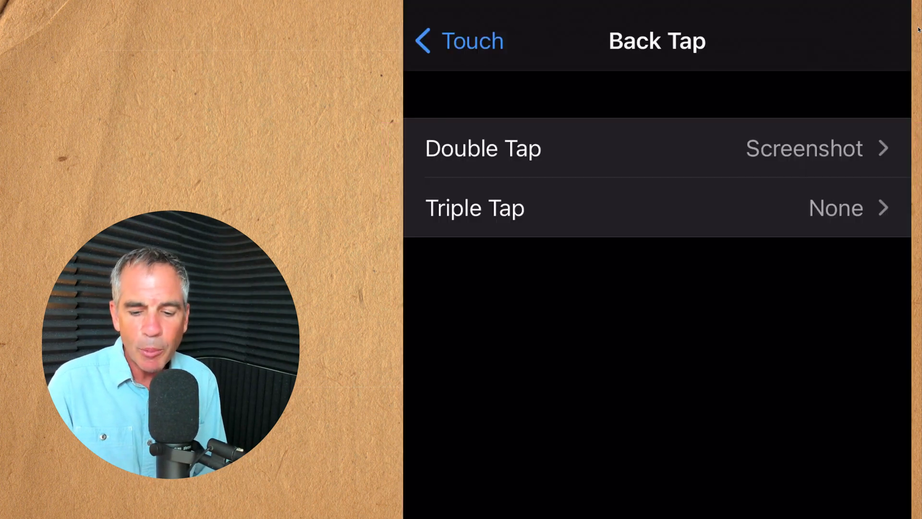
click(587, 147)
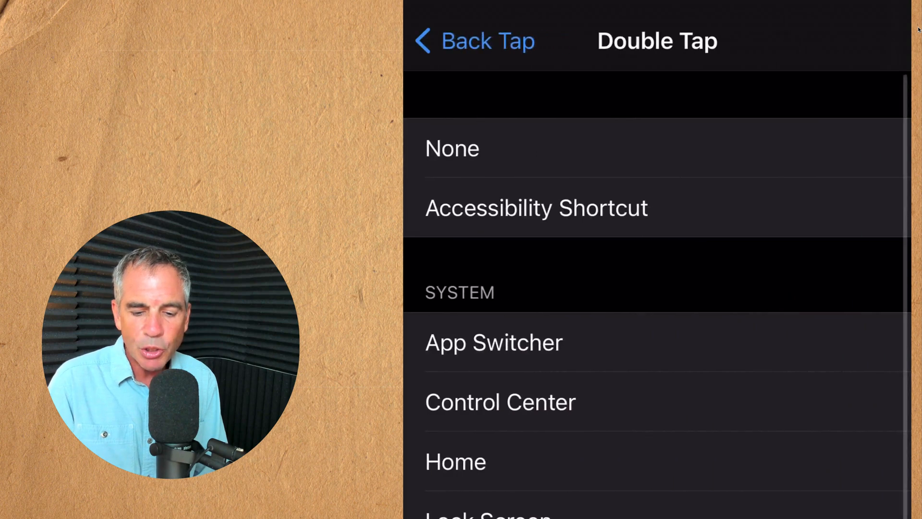
scroll(down, 3)
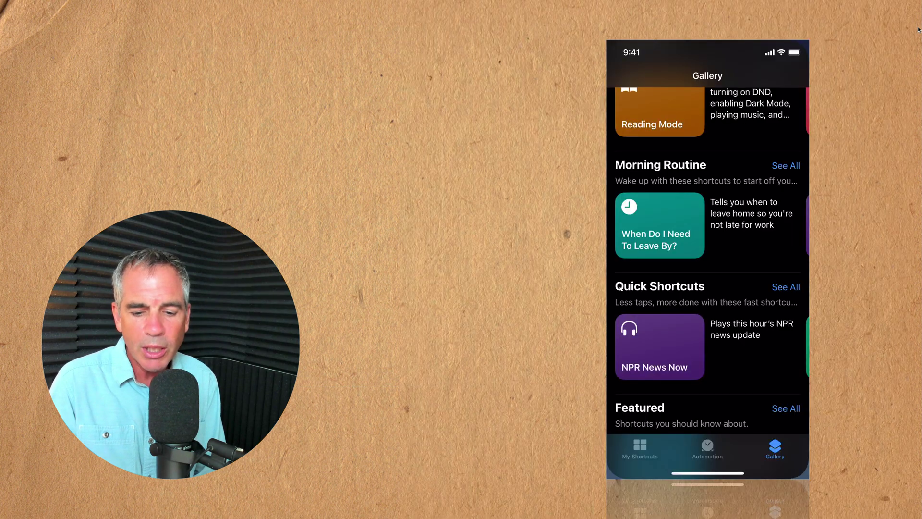
Browse the Shortcuts Gallery before triggering the podcast shortcut via double back tap
scroll(down, 3)
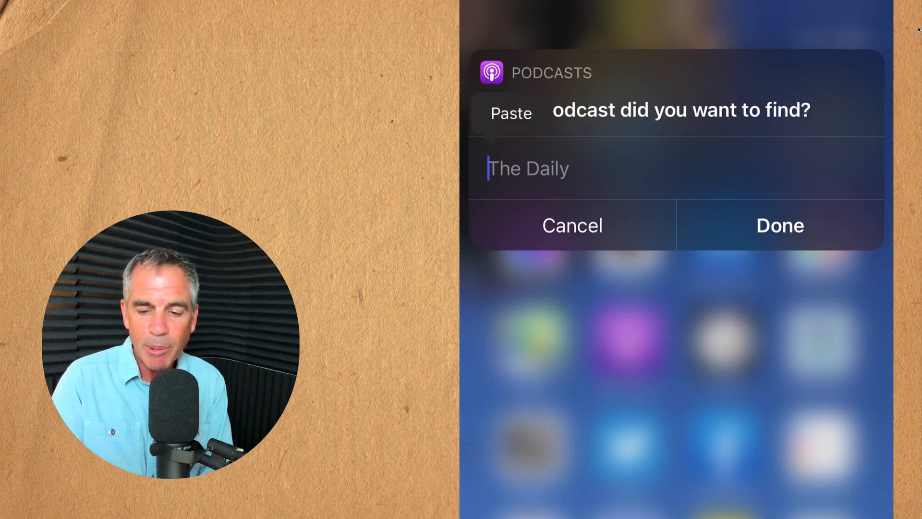
Search the Podcasts shortcut for 'Mike Murphy Unplugged' and submit with Done
text(Mike Murphy Unplugged)
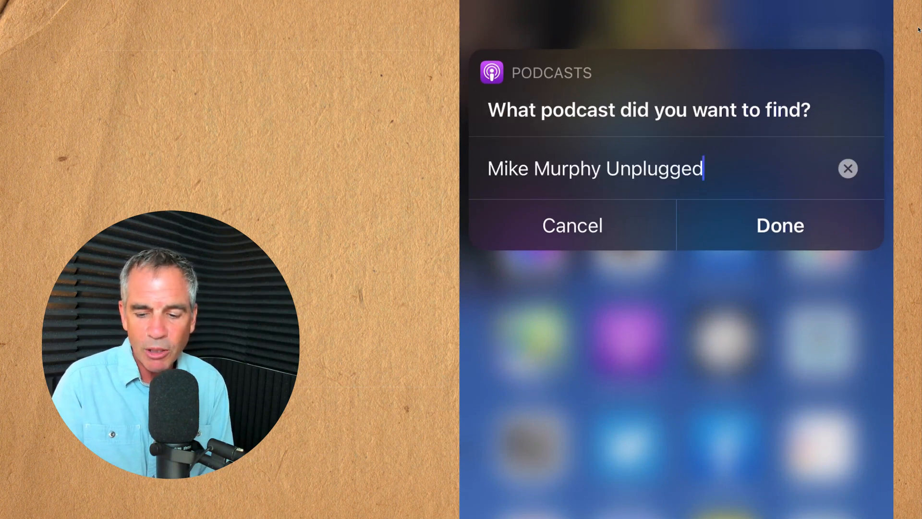
click(779, 225)
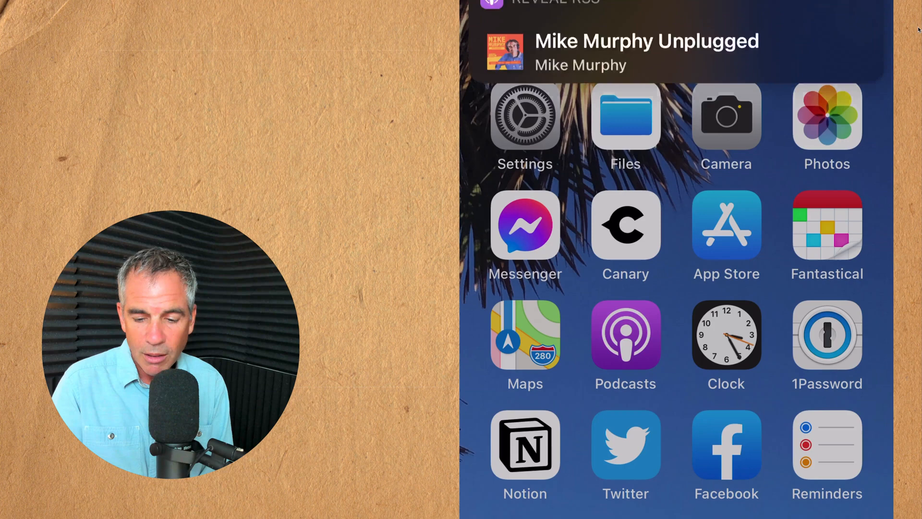